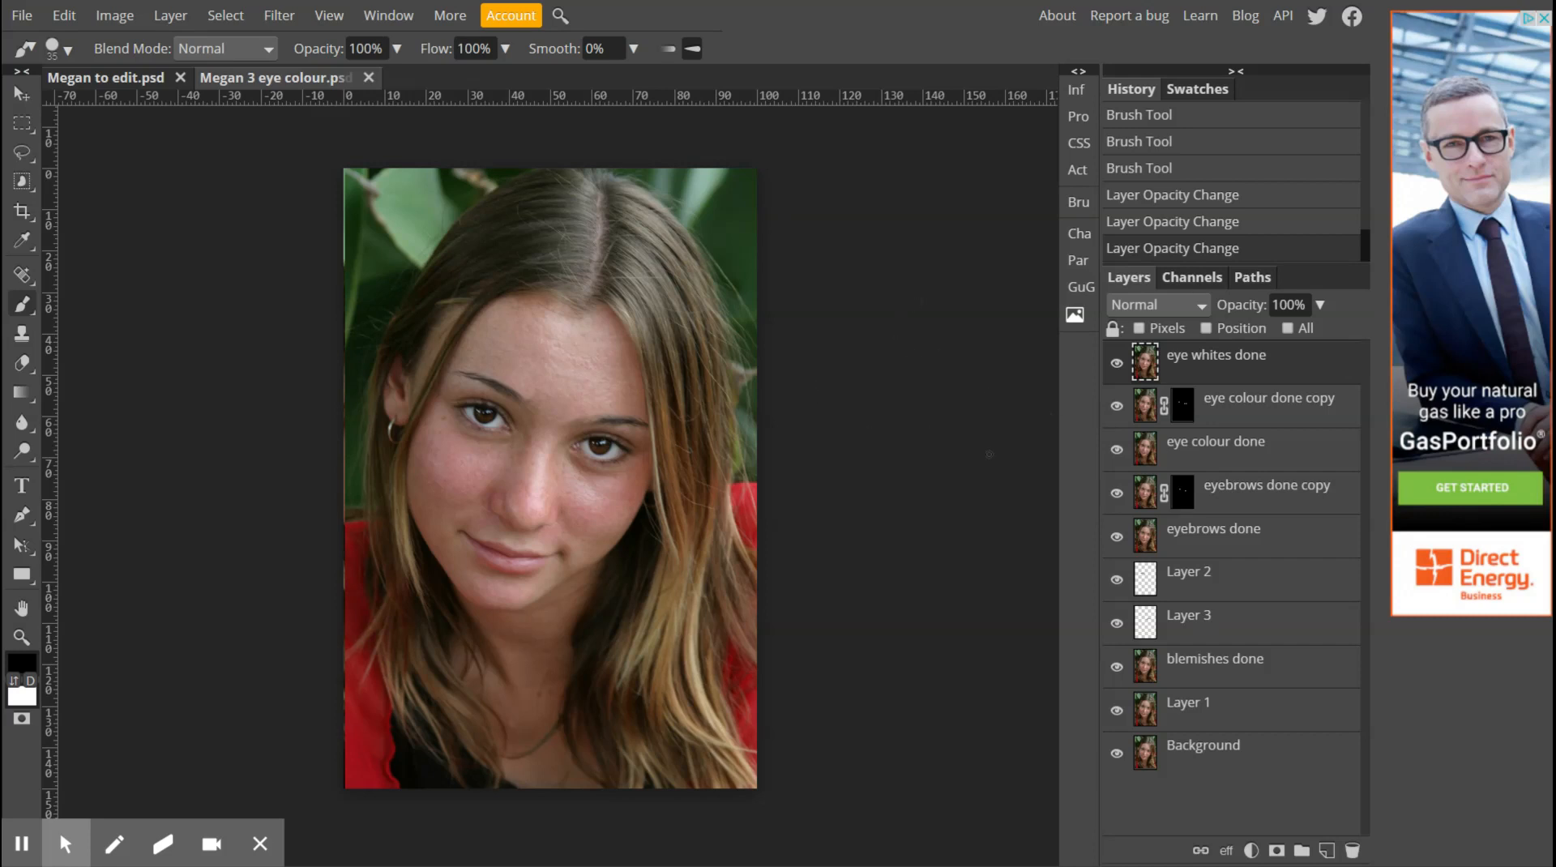
{"action": "mouse_move", "coordinate": [1208, 366]}
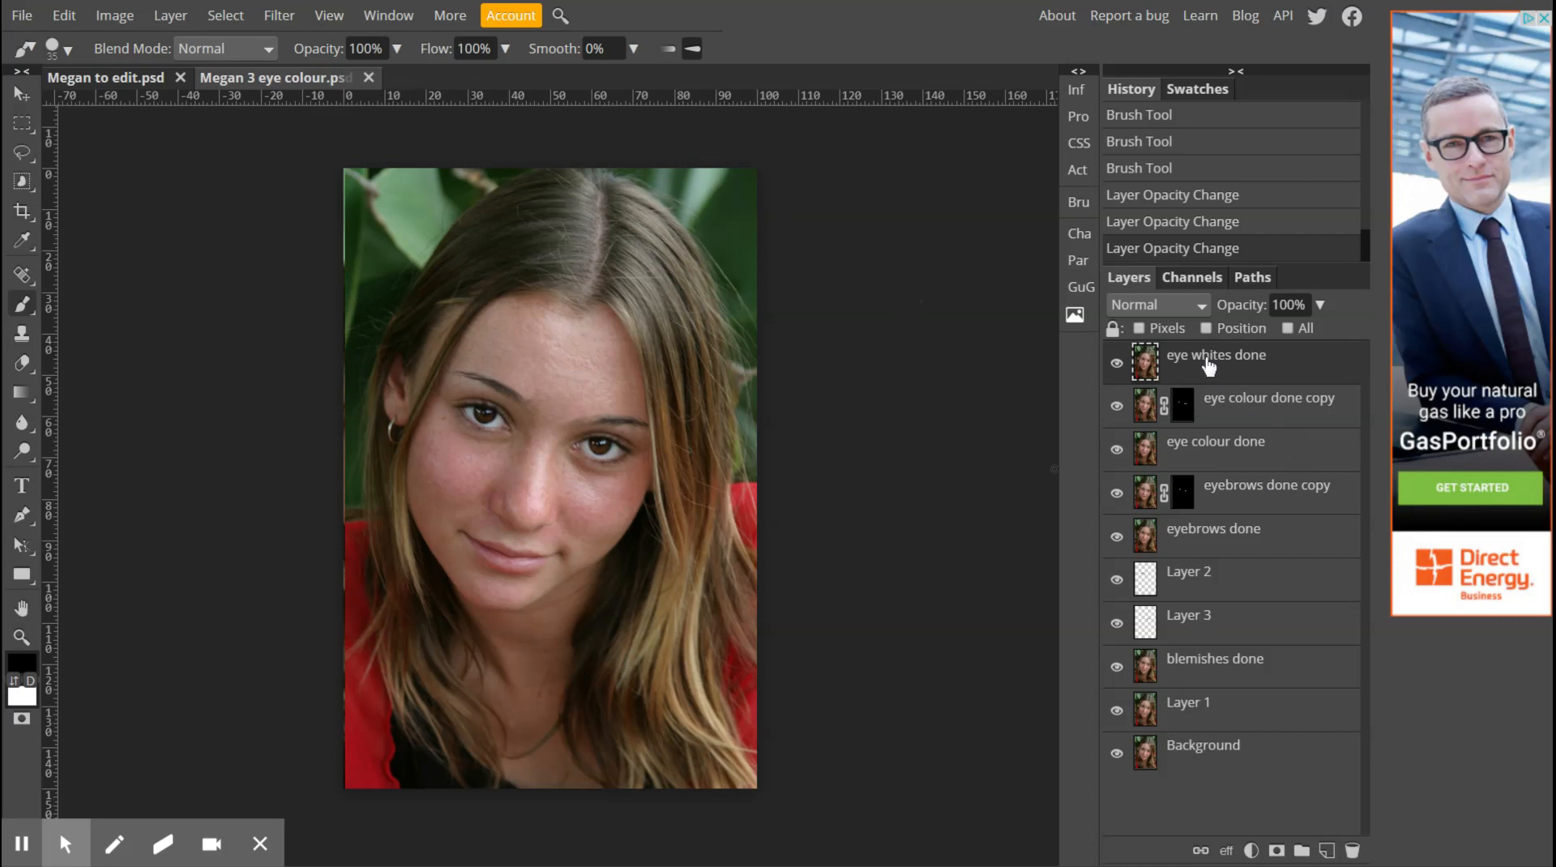
{"action": "mouse_move", "coordinate": [1235, 465]}
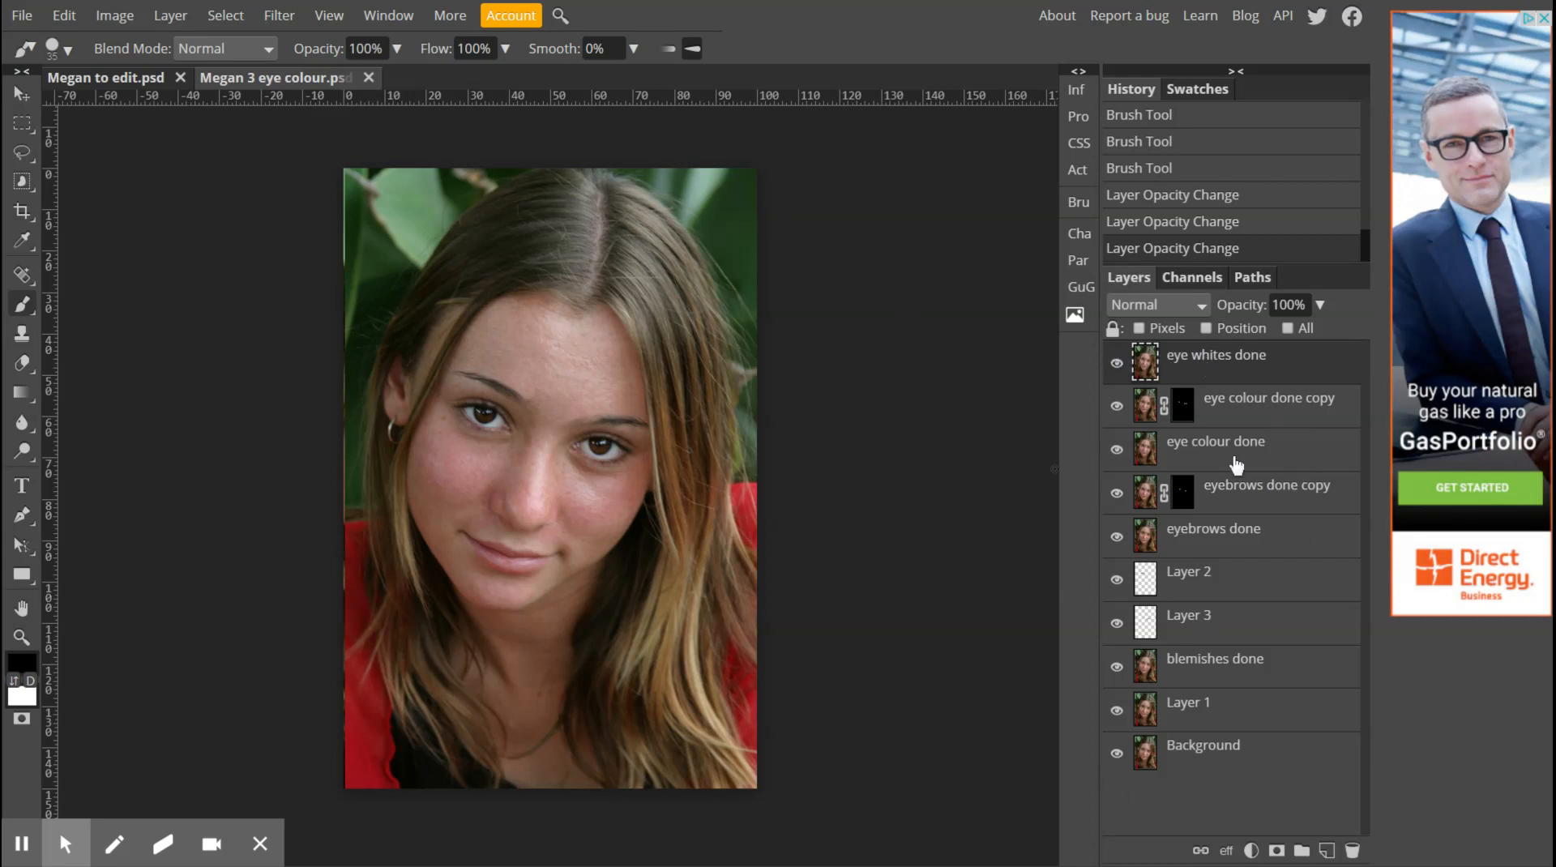
{"action": "mouse_move", "coordinate": [1208, 742]}
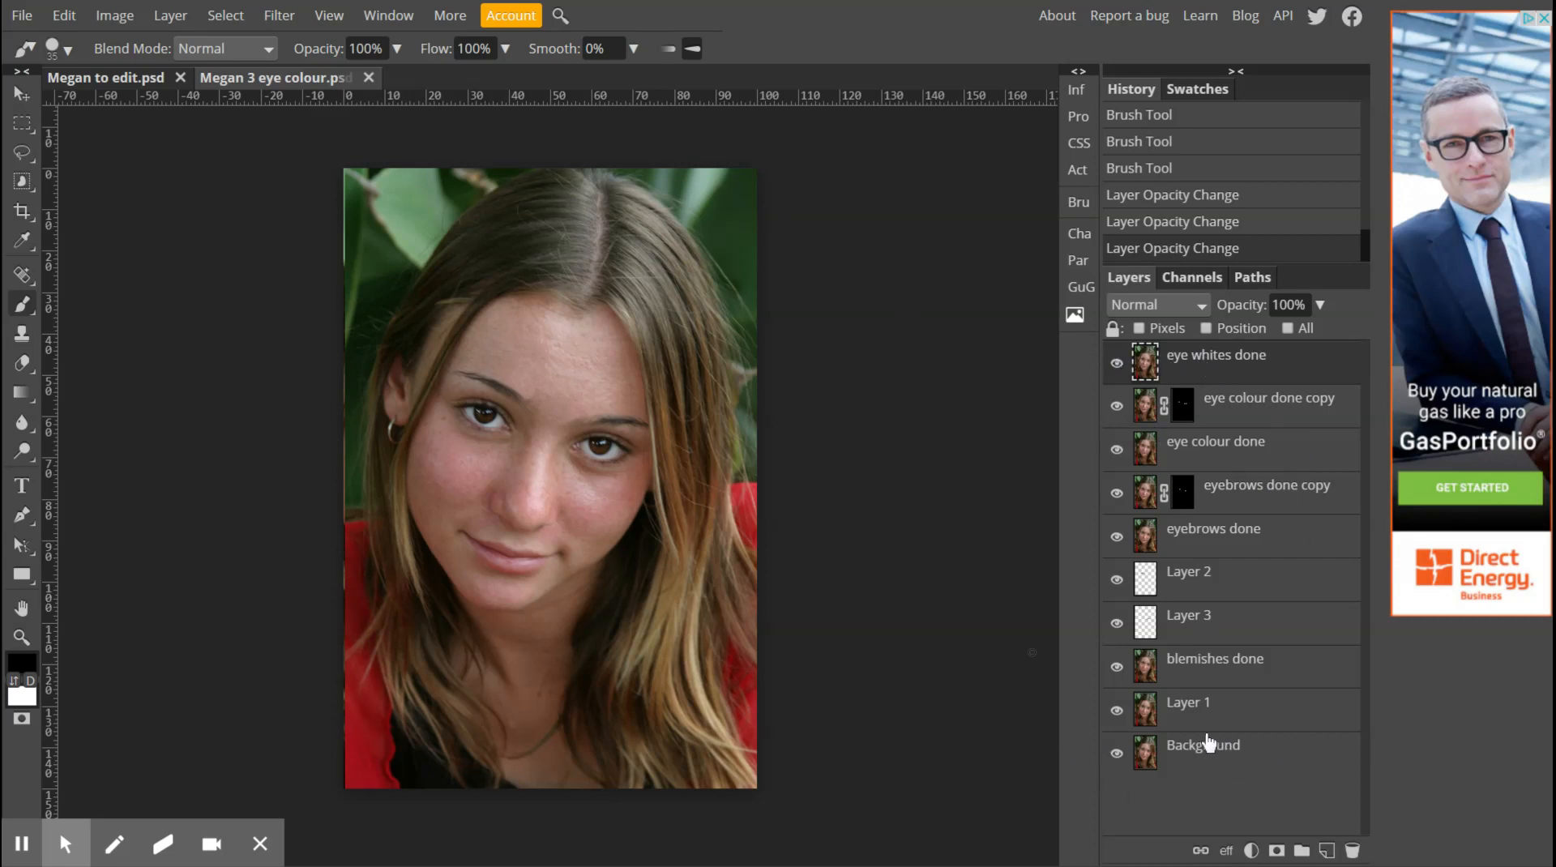
{"action": "mouse_move", "coordinate": [1303, 371]}
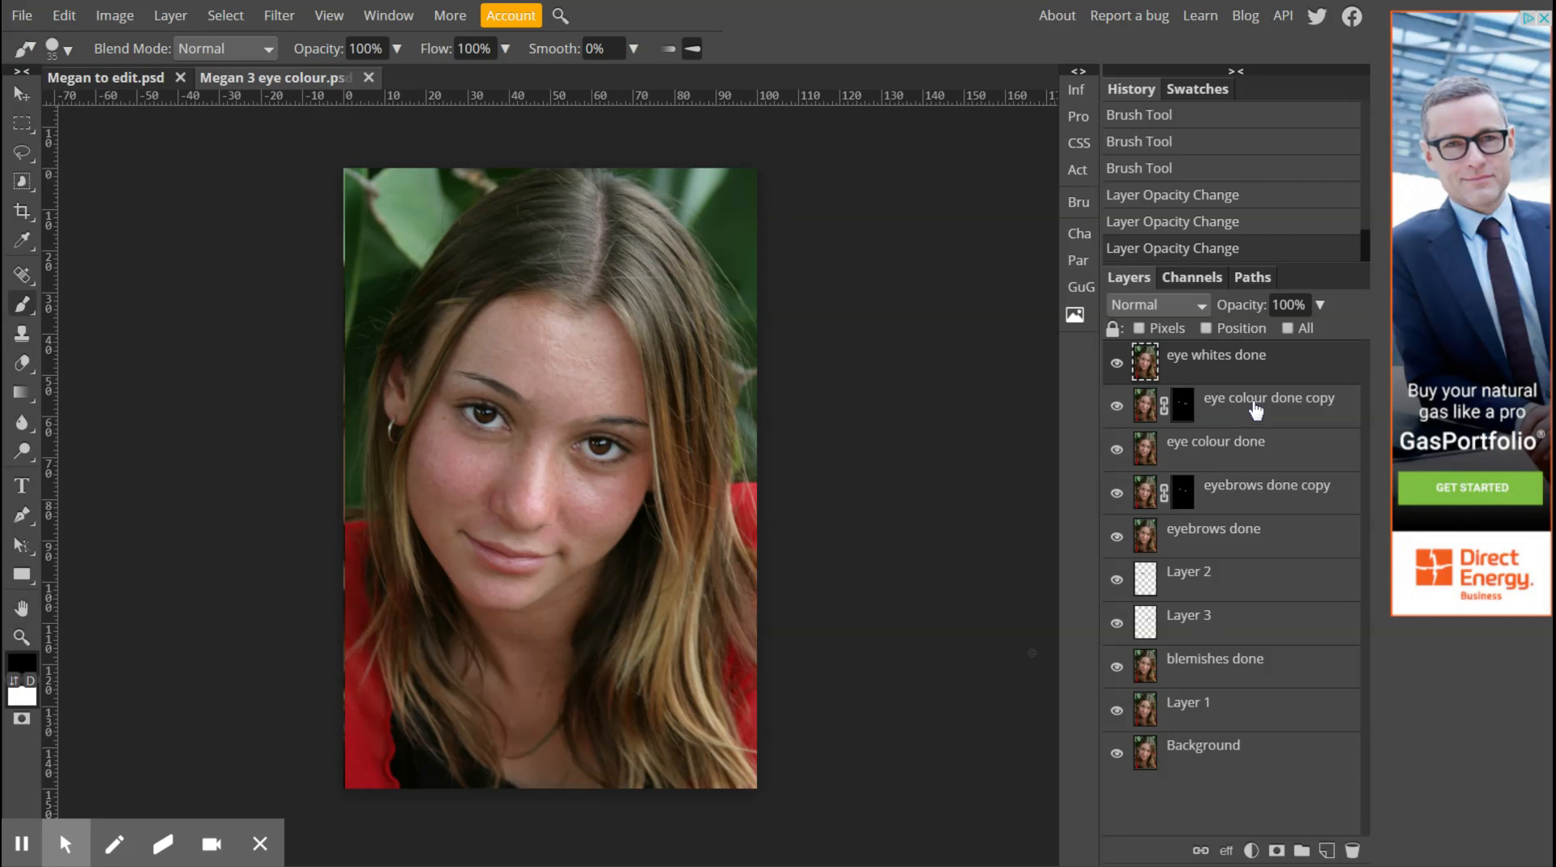
{"action": "mouse_move", "coordinate": [1286, 368]}
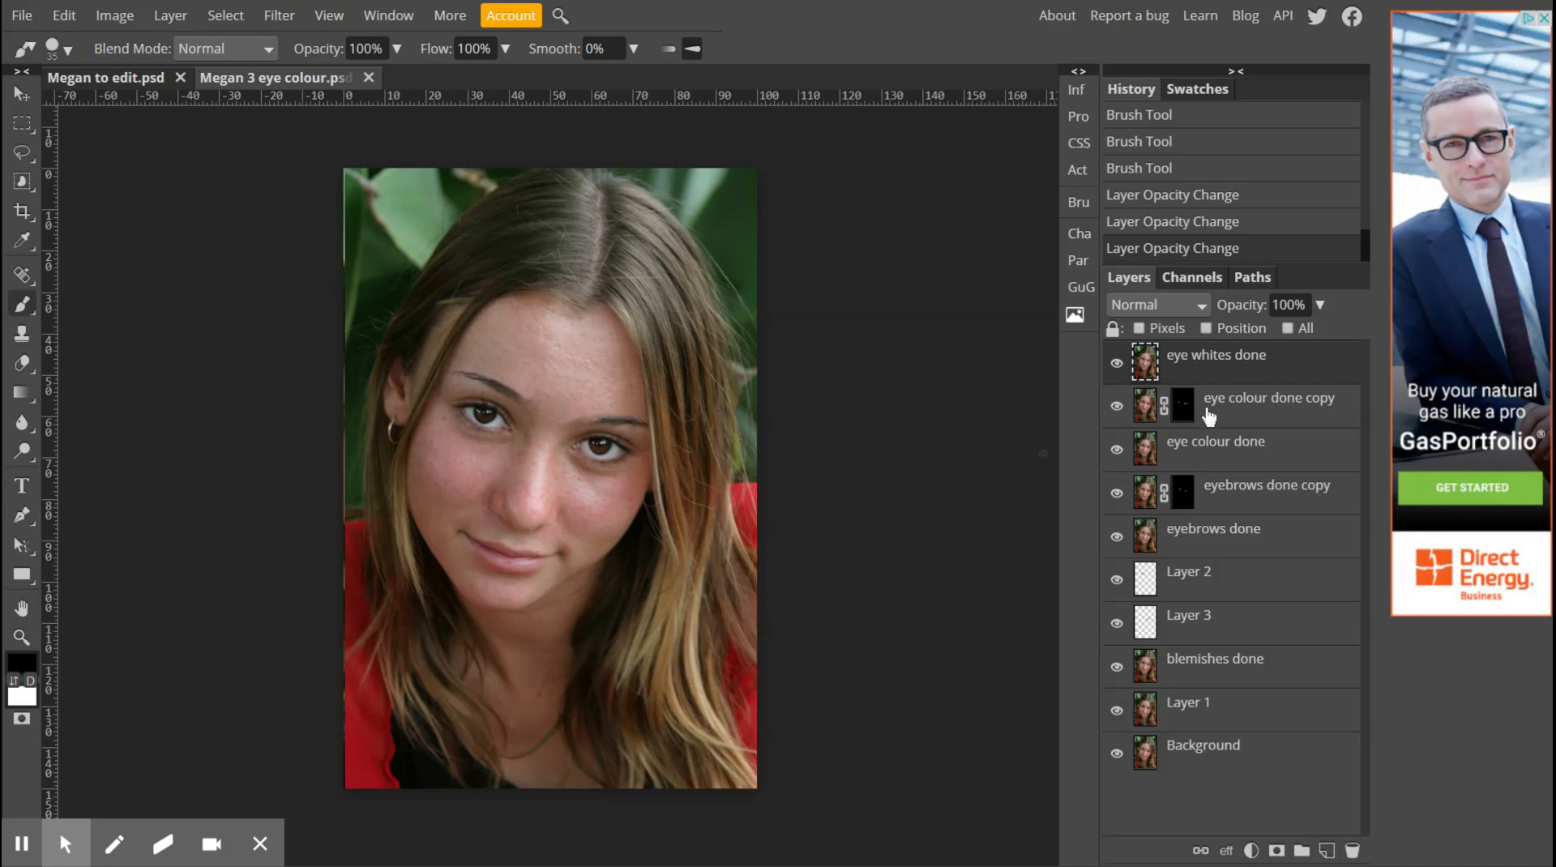
{"action": "mouse_move", "coordinate": [1124, 463]}
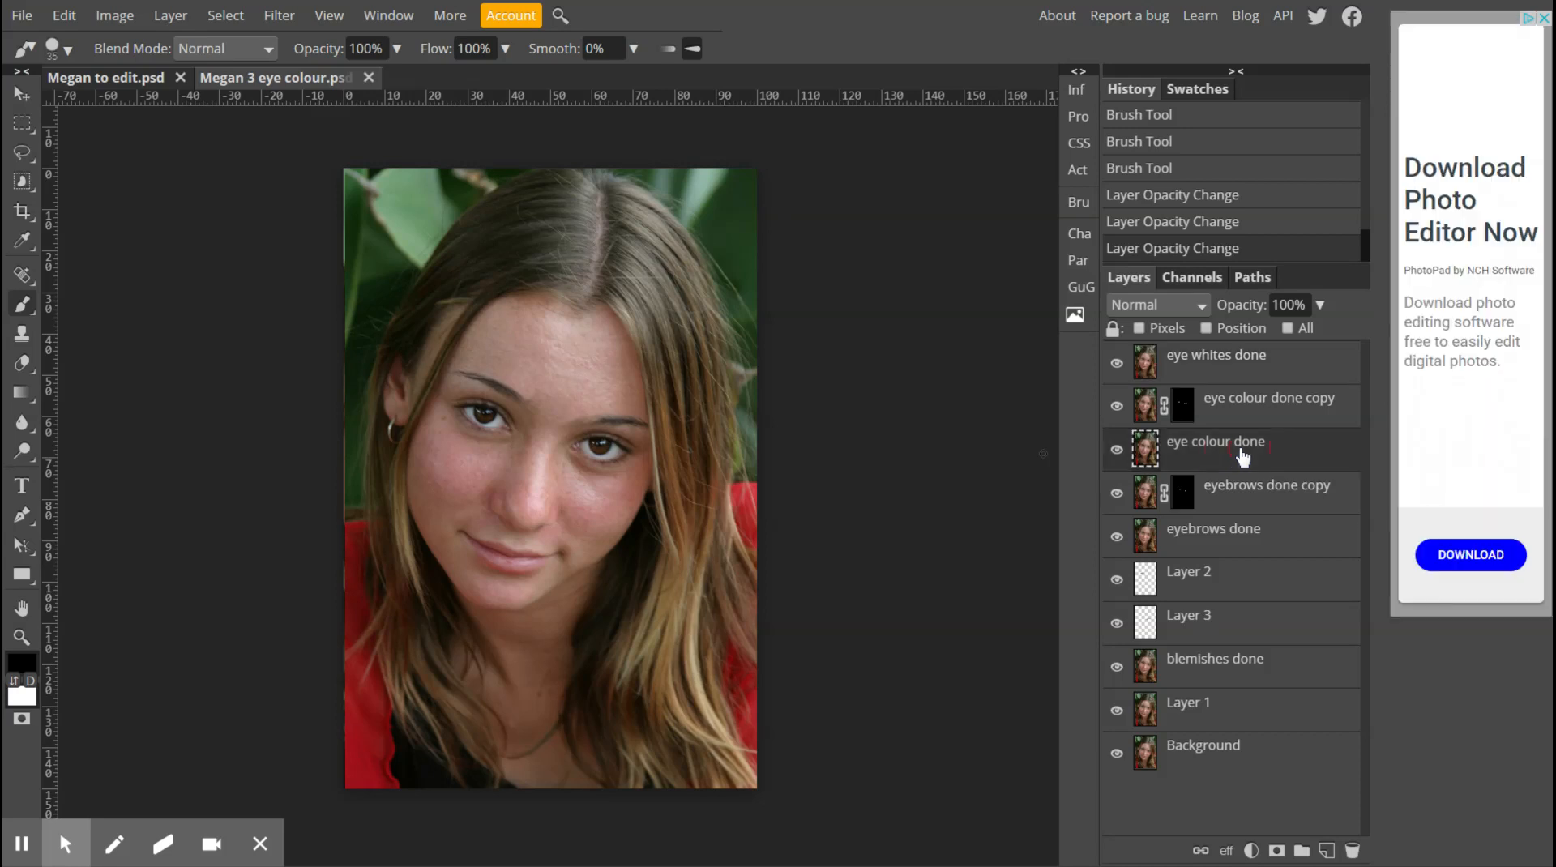
- Merge the eye colour done layer down over the eyebrow layers, then extend the selection to Background
{"action": "right_click", "coordinate": [1217, 448]}
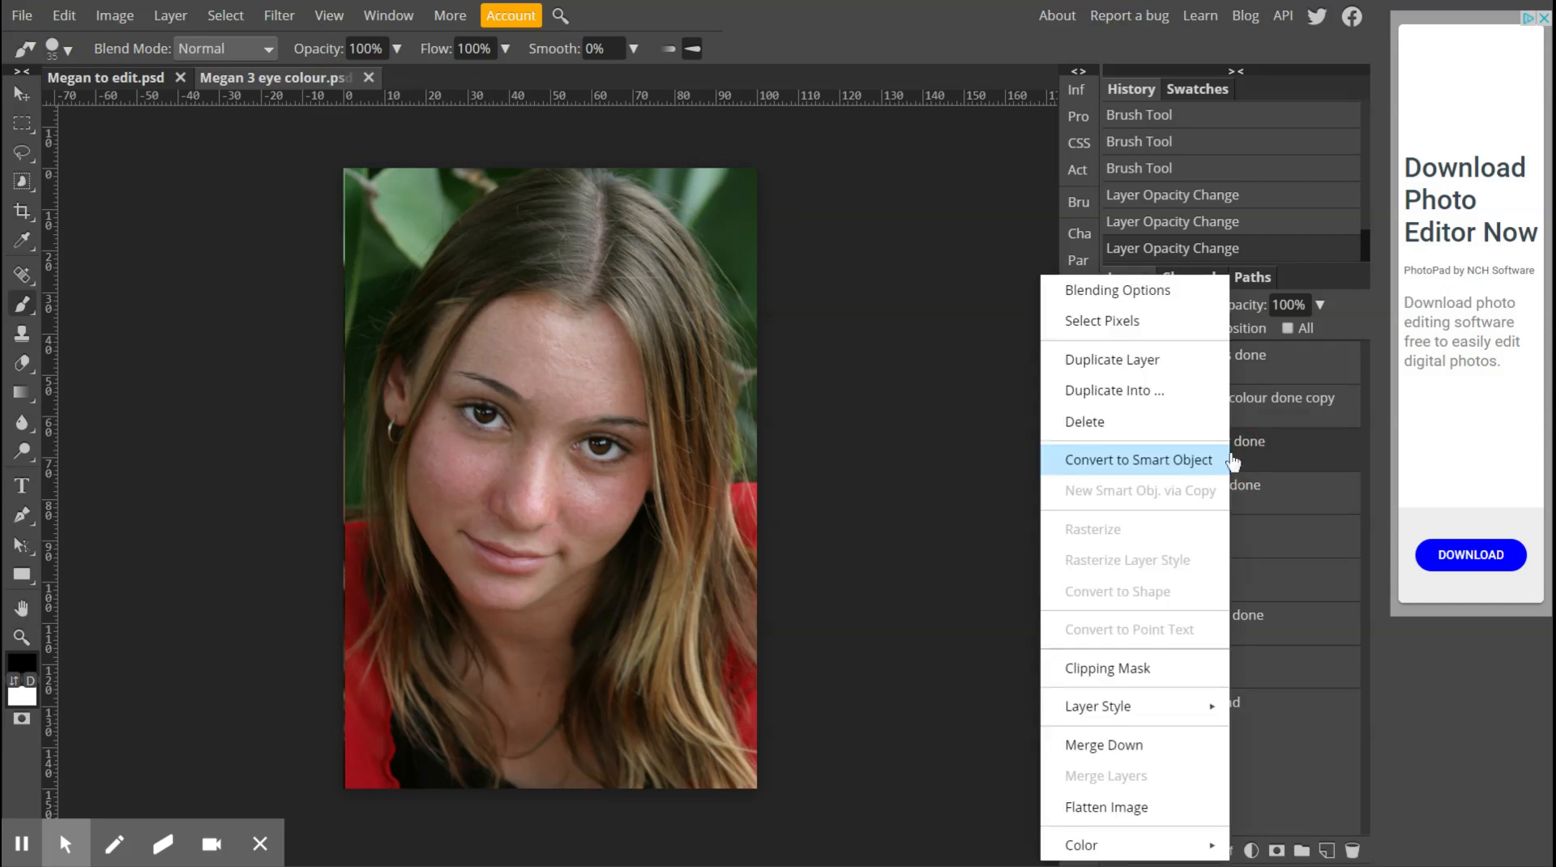
{"action": "mouse_move", "coordinate": [1106, 745]}
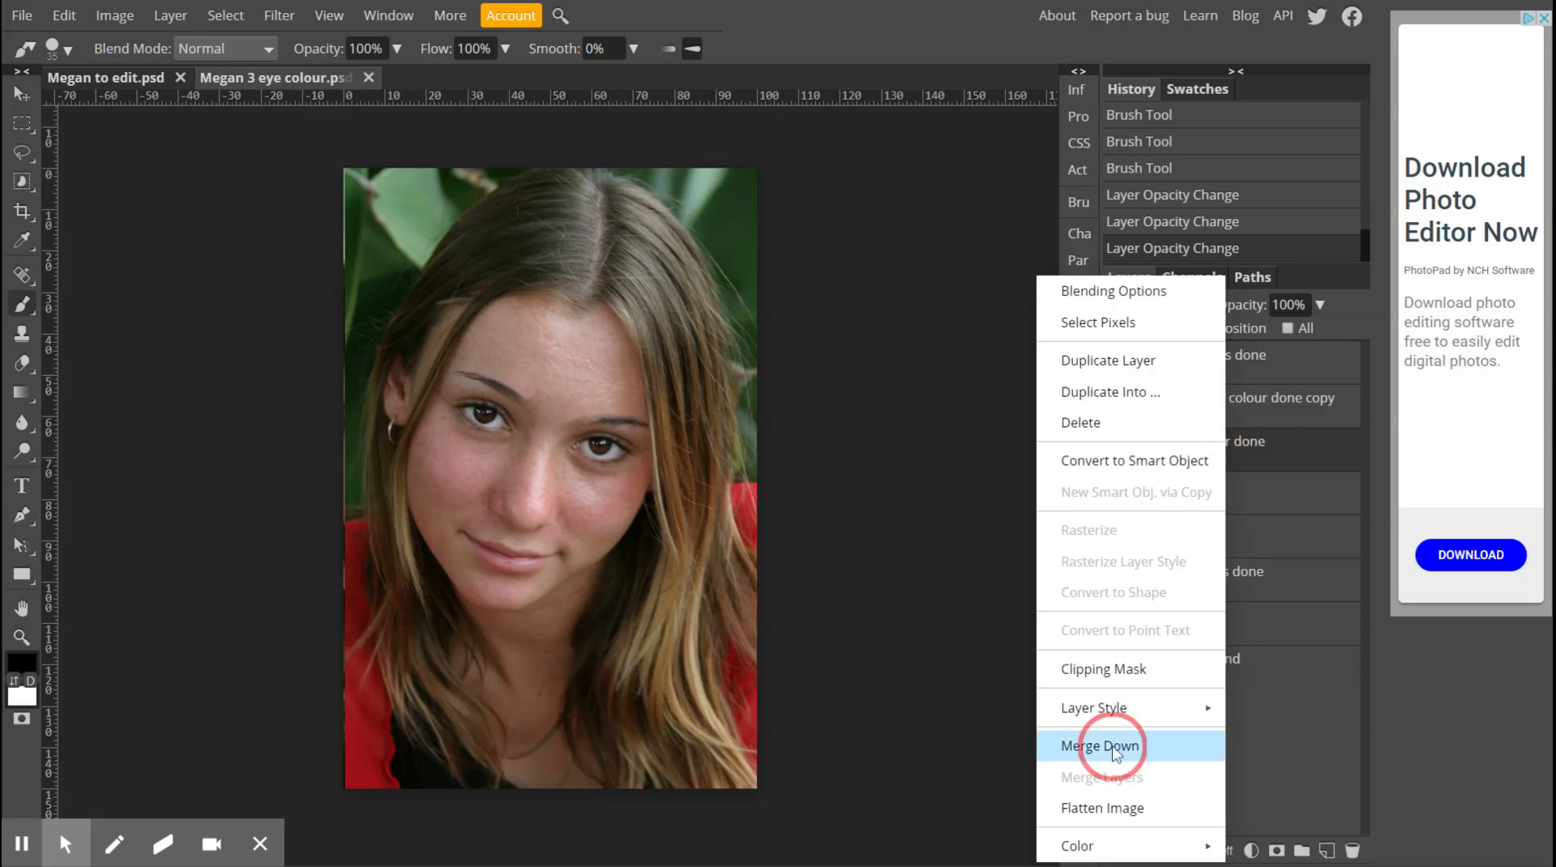
{"action": "left_click", "coordinate": [1100, 745]}
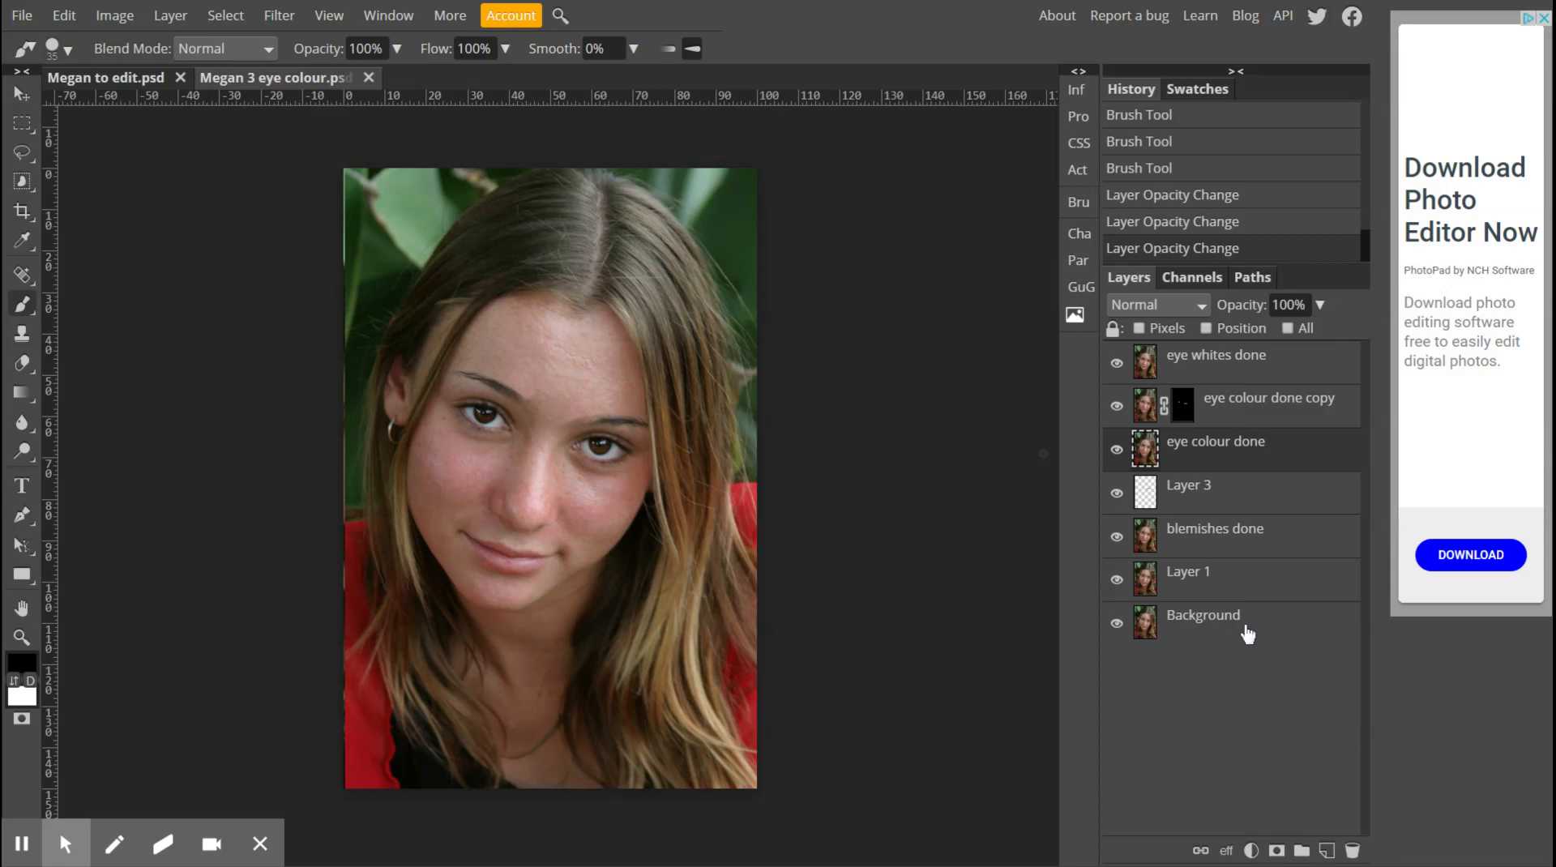
{"action": "left_click", "coordinate": [1202, 615]}
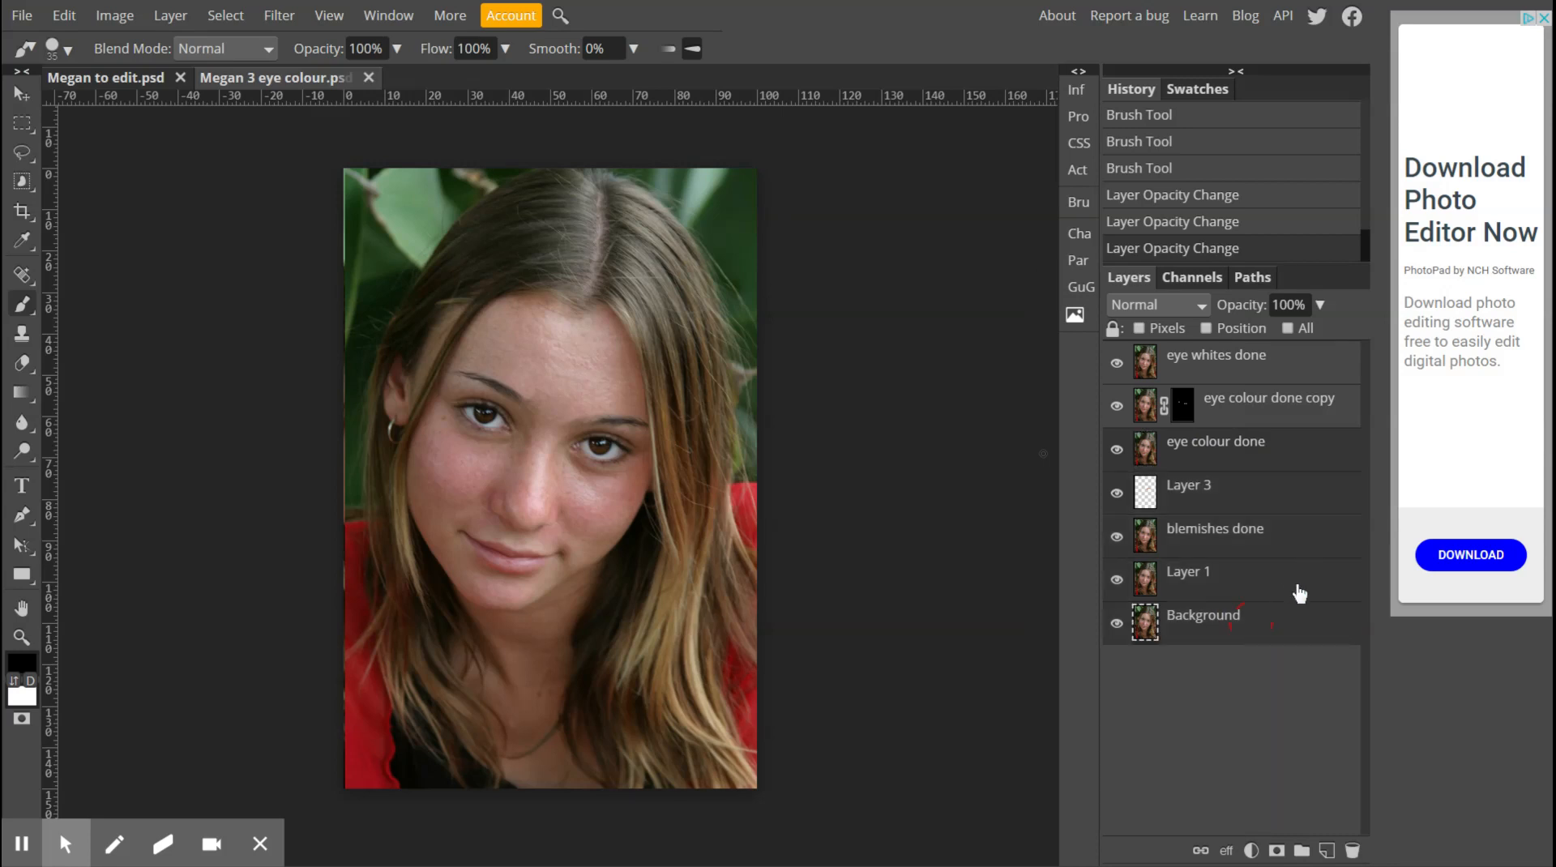
- Bring up layer options for the selected layers from eye colour done to Background
{"action": "right_click", "coordinate": [1300, 593]}
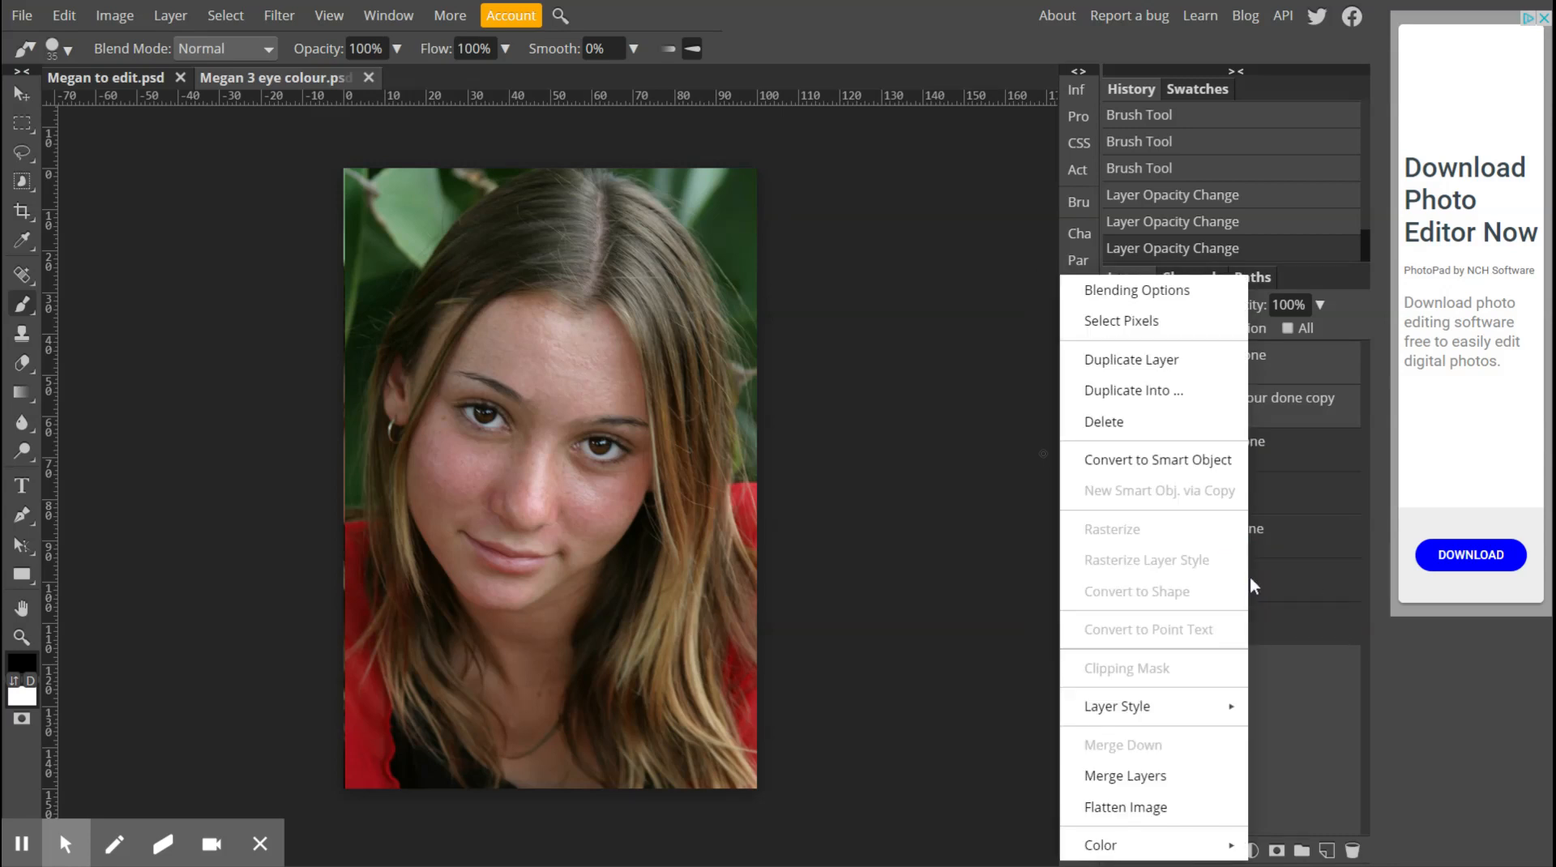
{"action": "mouse_move", "coordinate": [1124, 775]}
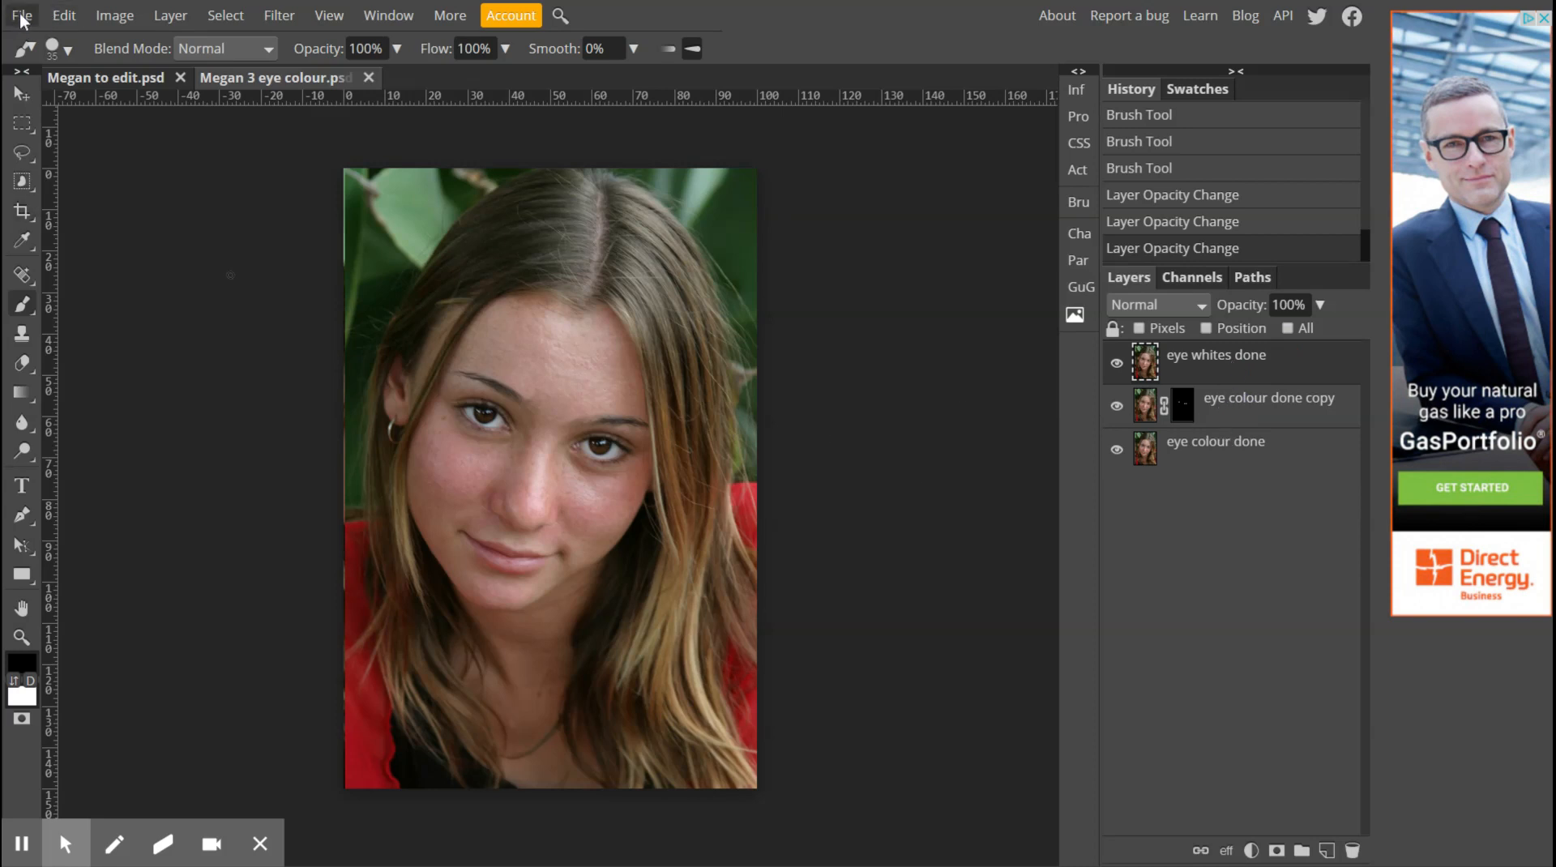
- Save the three-layer portrait as a PSD file from the File menu
{"action": "left_click", "coordinate": [21, 15]}
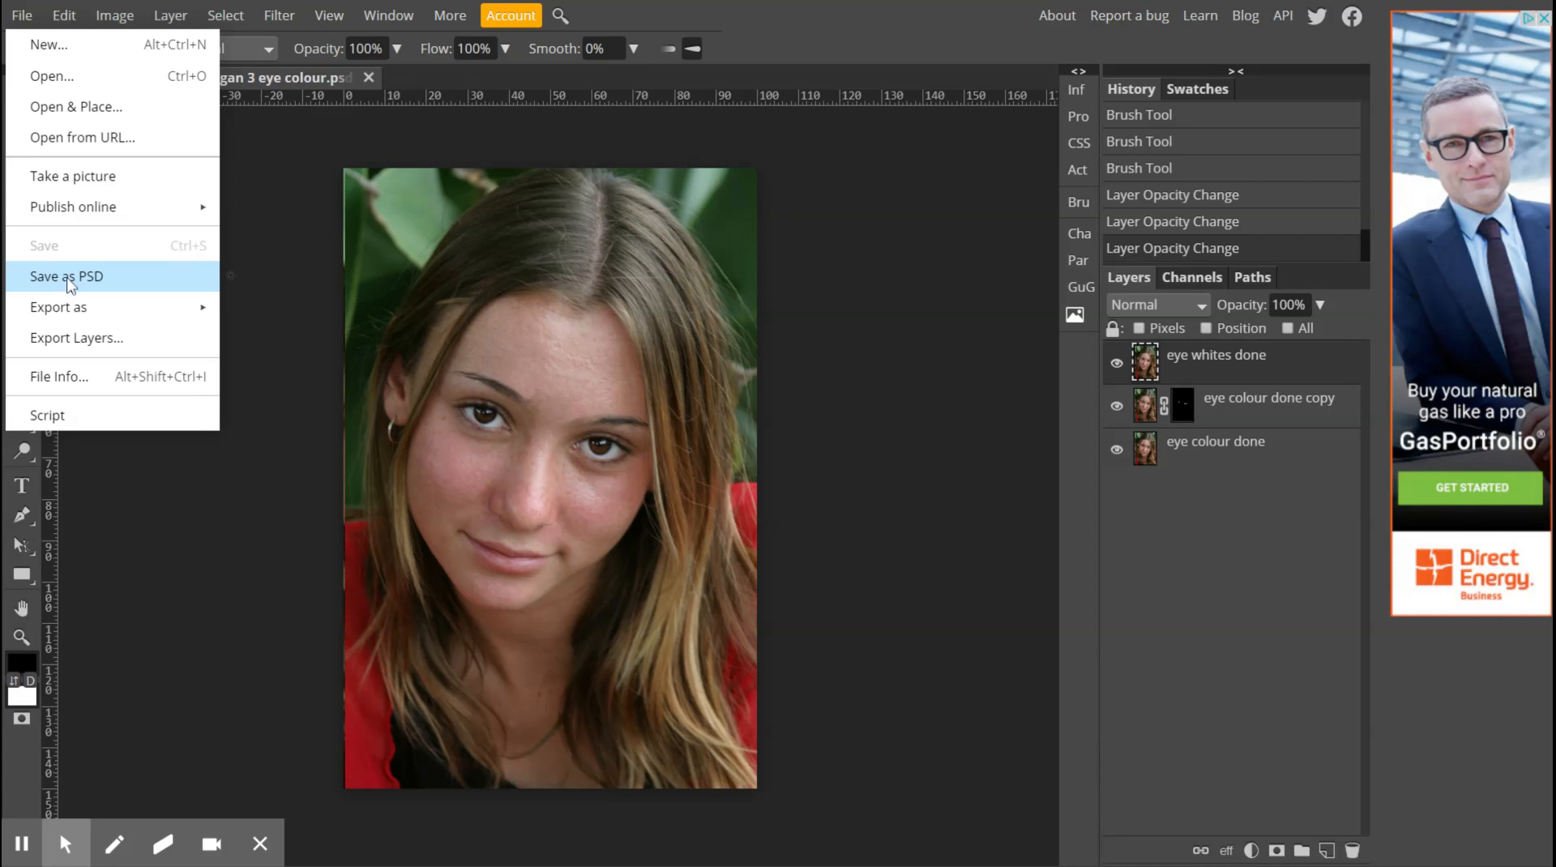
{"action": "left_click", "coordinate": [66, 275]}
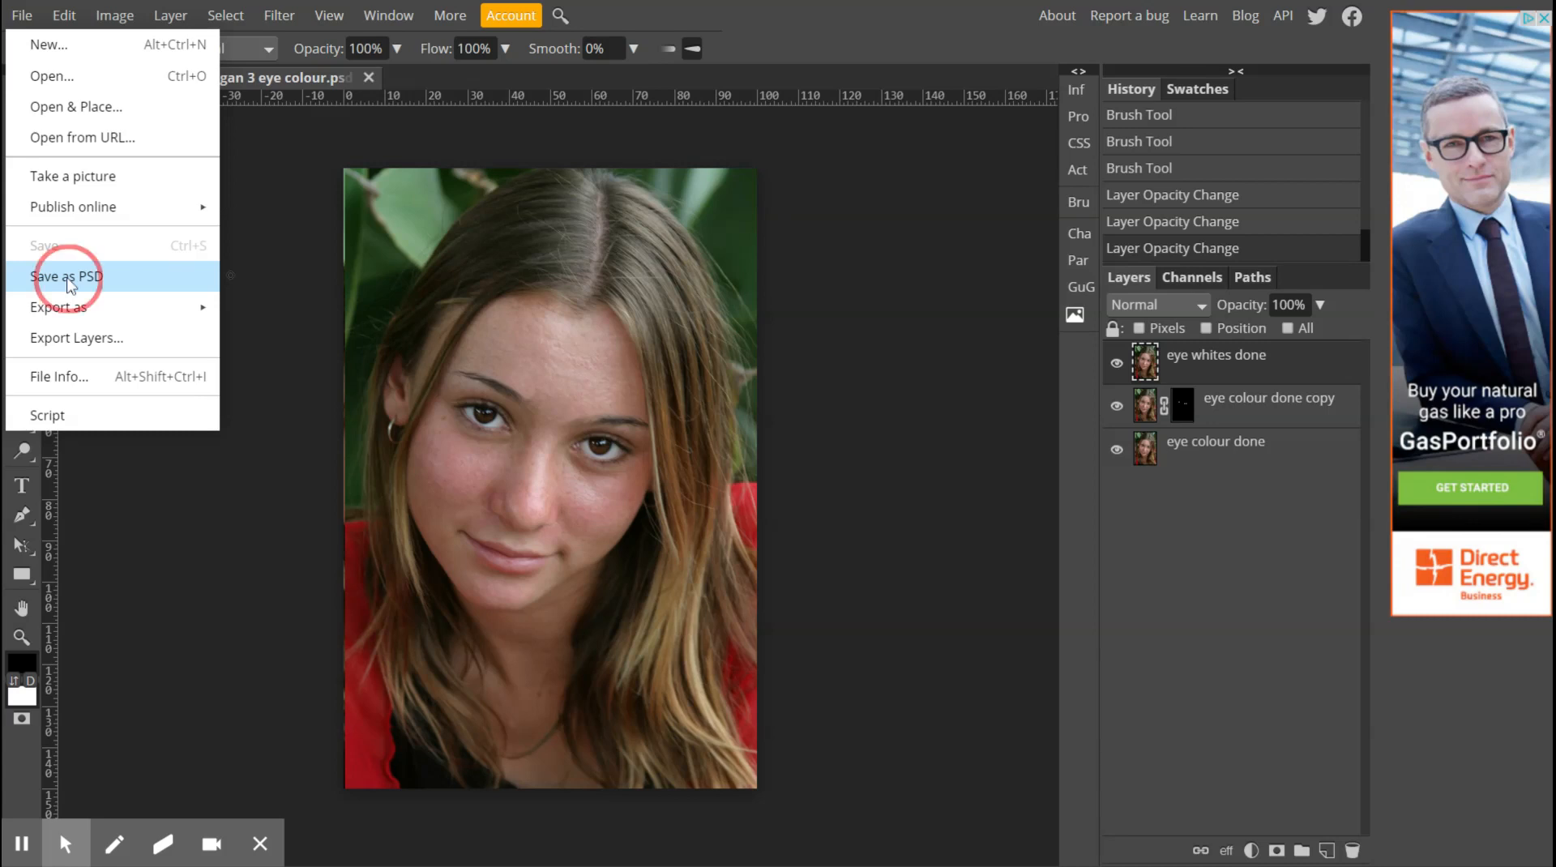
{"action": "mouse_move", "coordinate": [78, 286]}
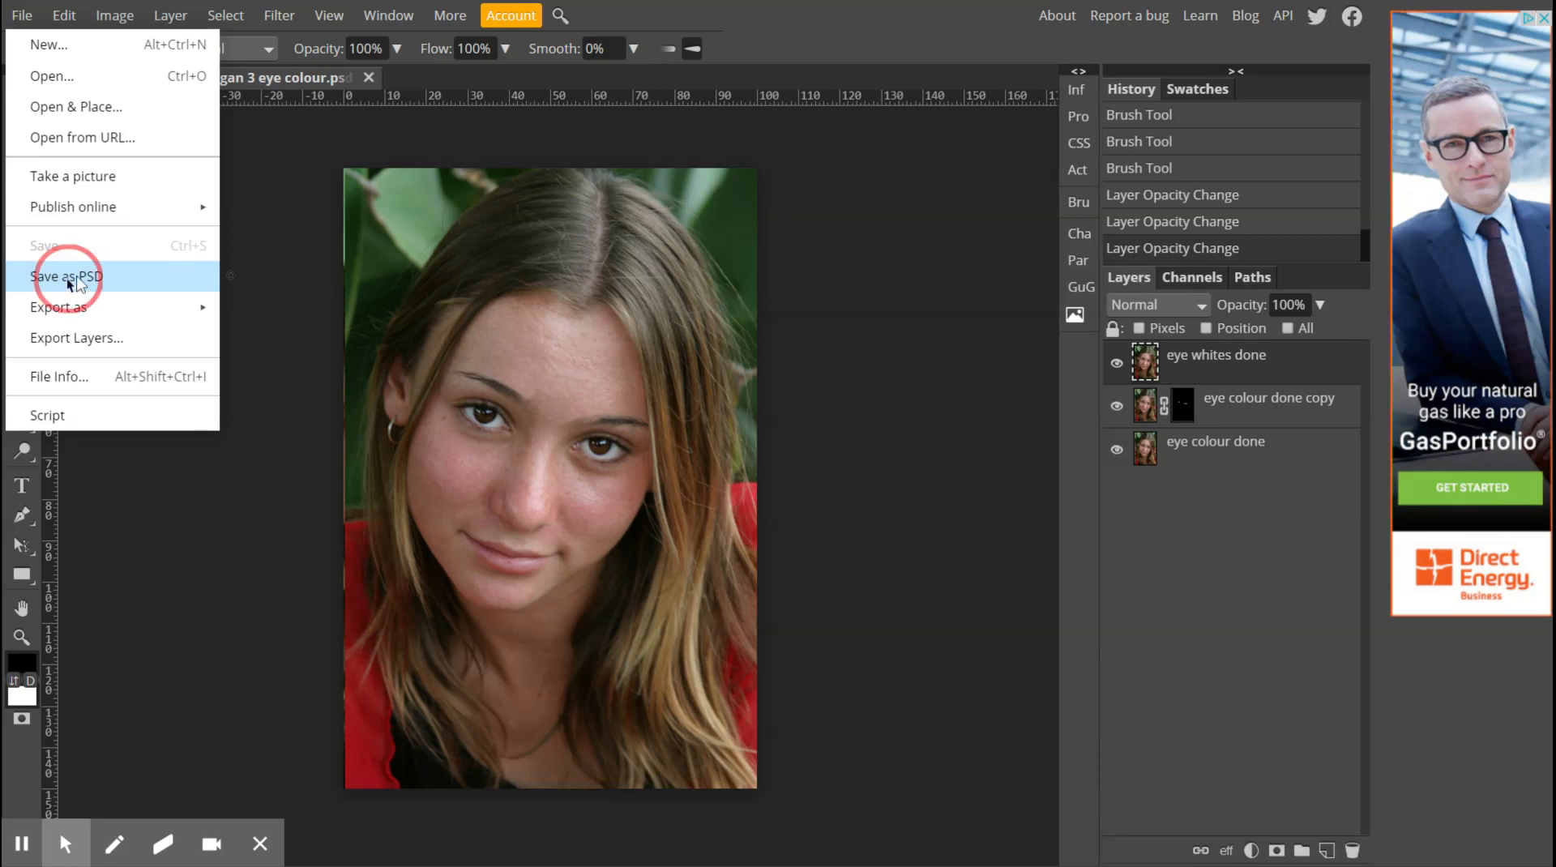